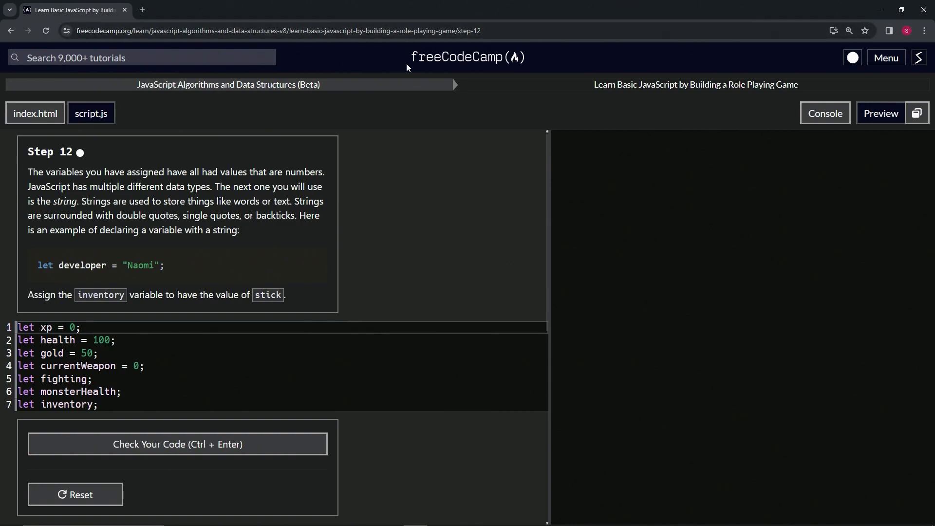
mouse_move(207, 99)
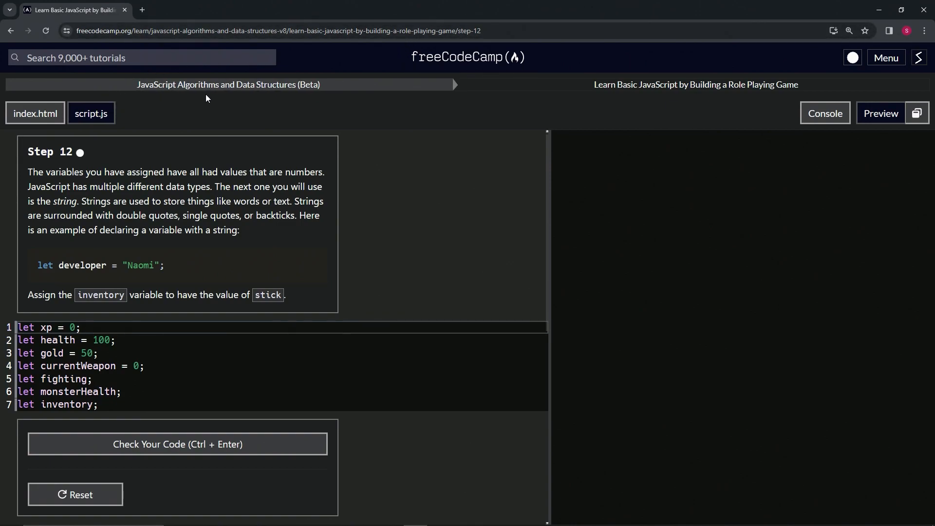
mouse_move(600, 99)
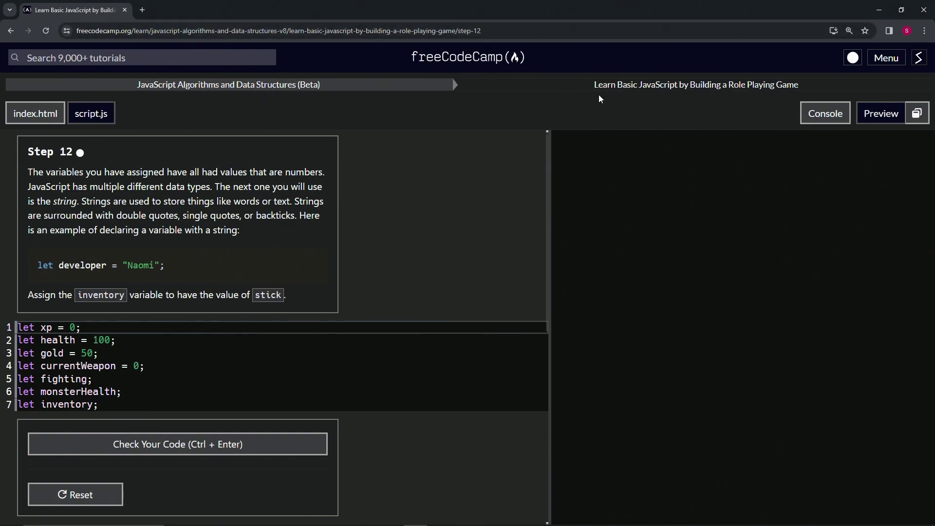
mouse_move(417, 92)
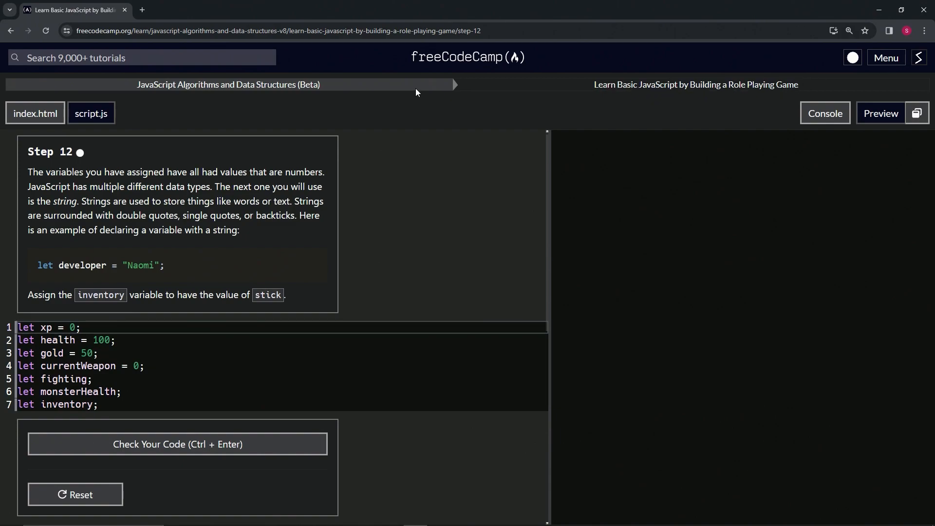
mouse_move(96, 151)
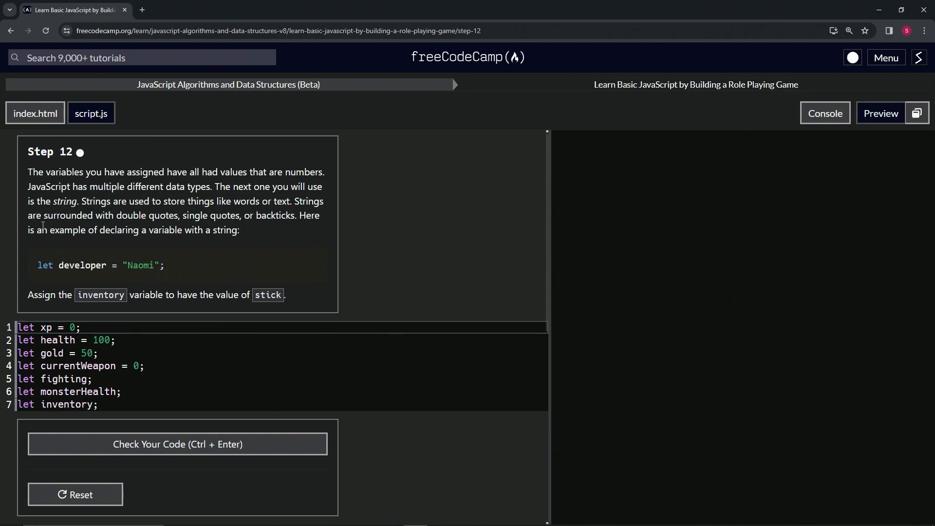
mouse_move(199, 214)
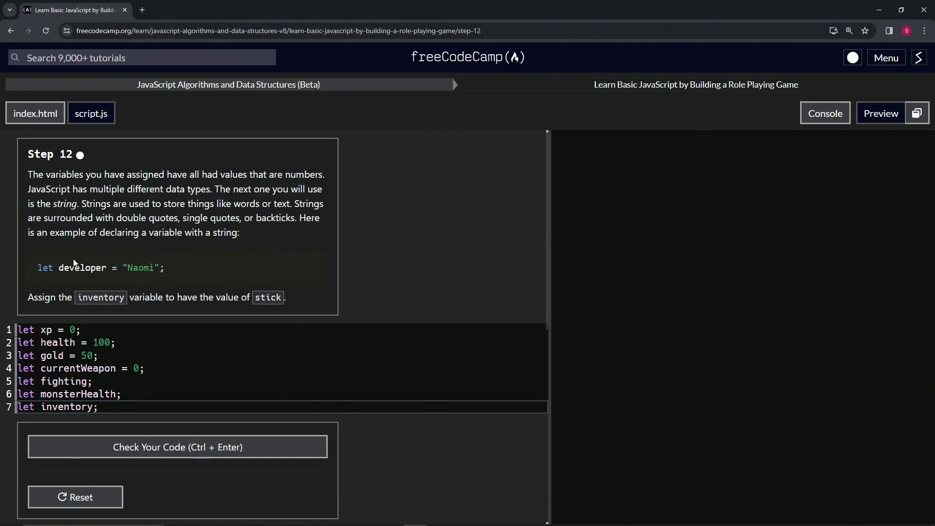
mouse_move(128, 268)
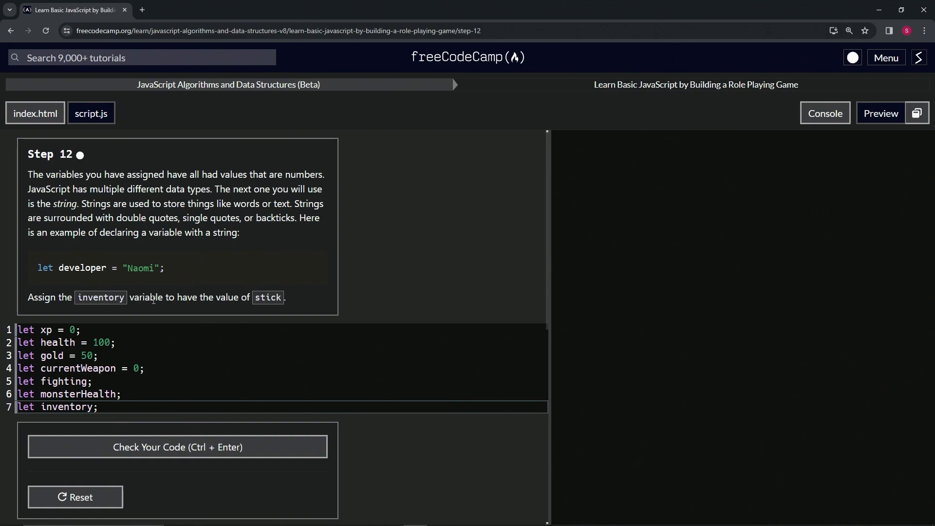
mouse_move(220, 351)
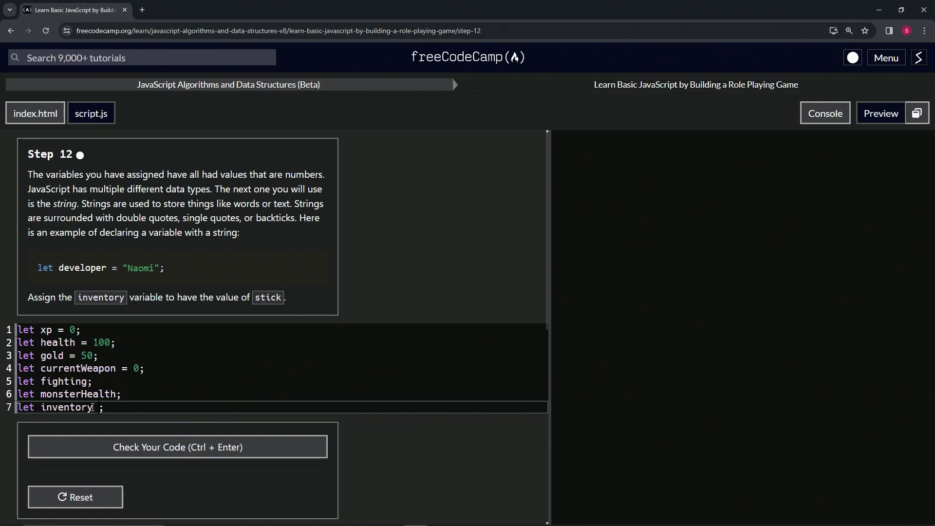
Step: Assign inventory the quoted string "stick", then add an apostrophe making it "stick's"
type("=")
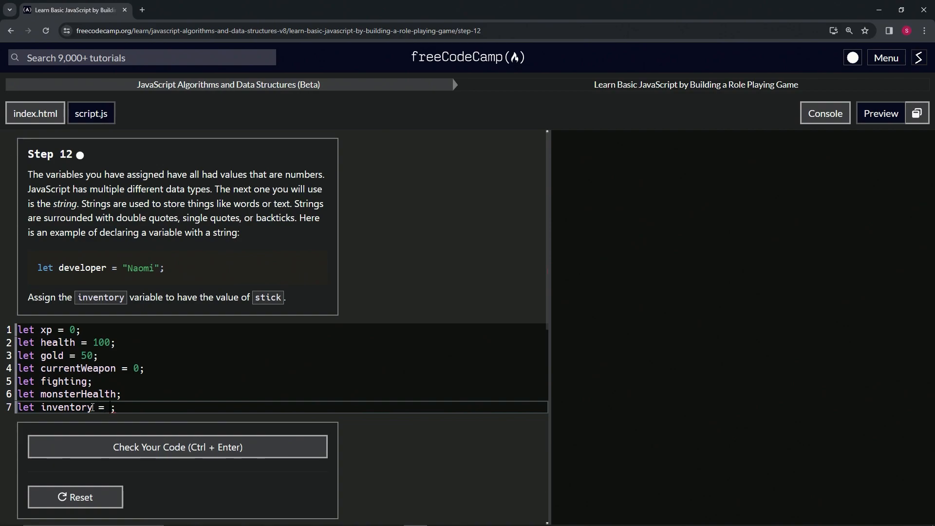
type("\"\"")
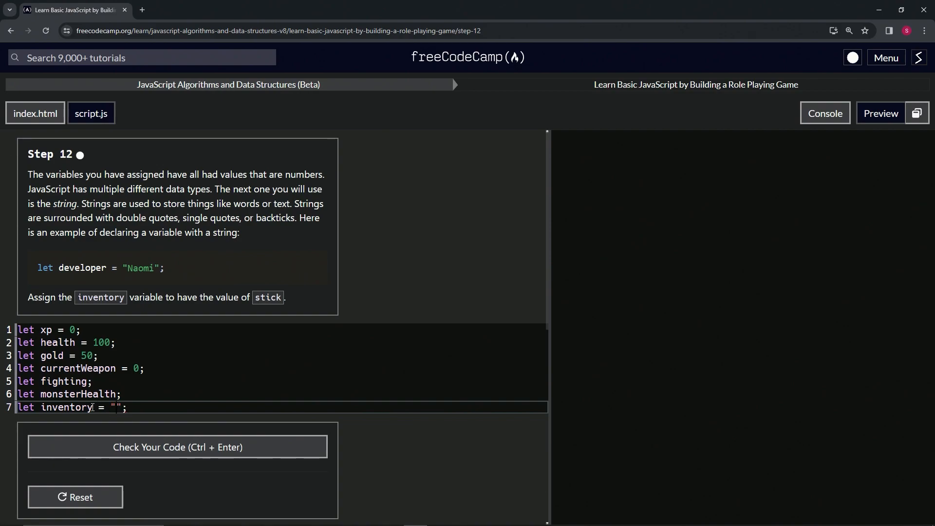
type("stick")
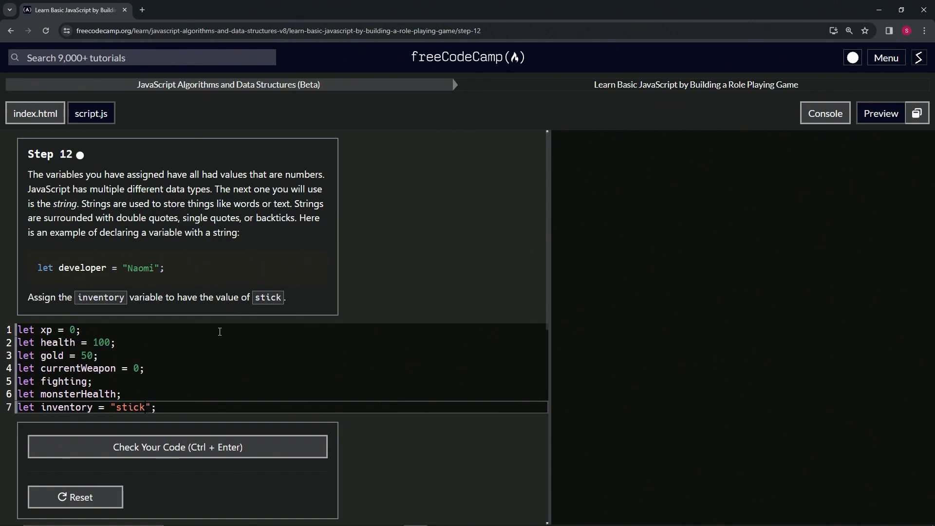
type("'s")
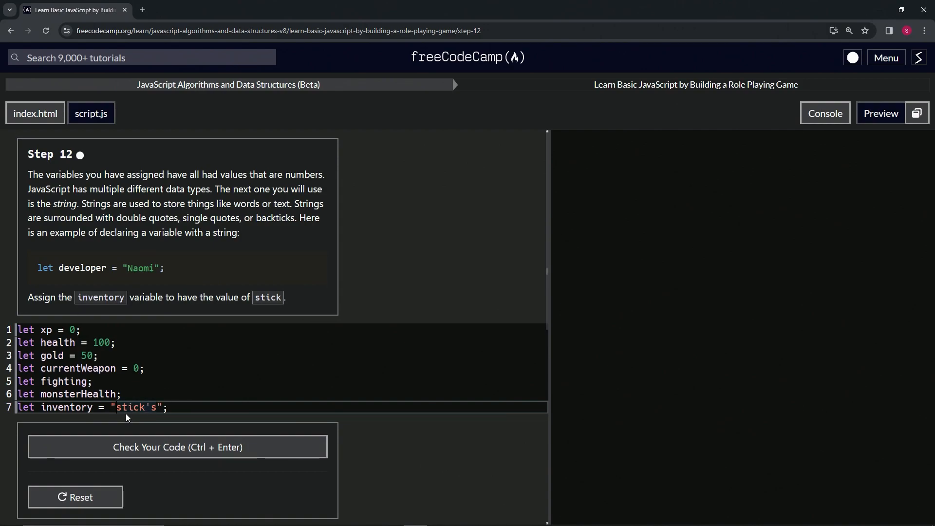
Step: Try the phrase "the stick's bark" with an escaped apostrophe, then revert to "stick"
type("the")
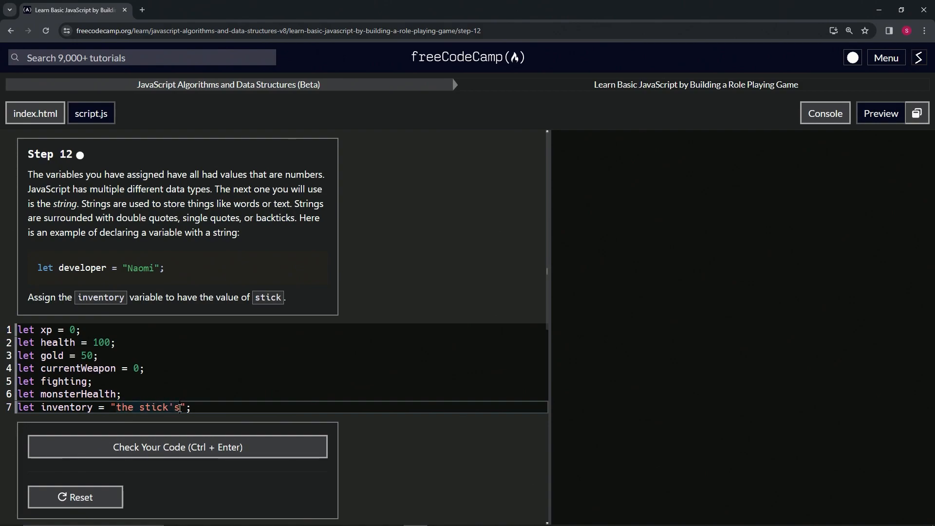
type("bark")
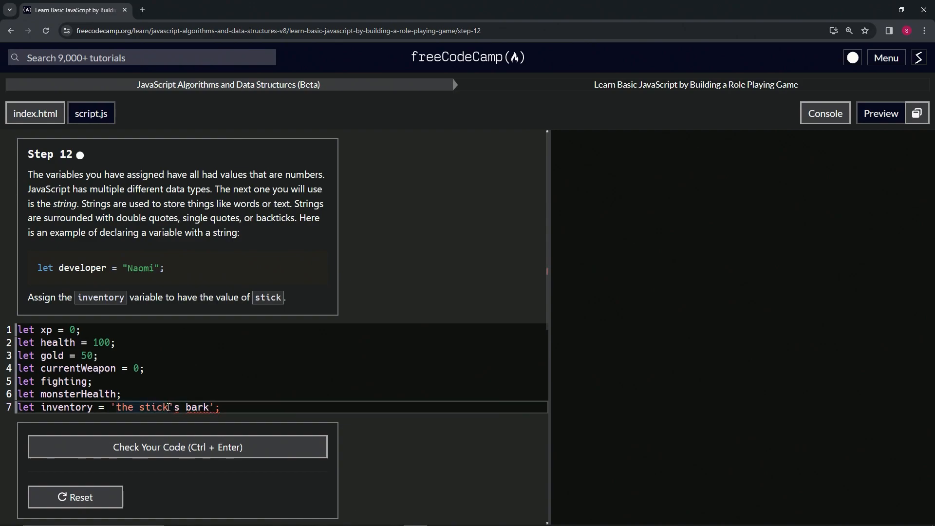
type("\\")
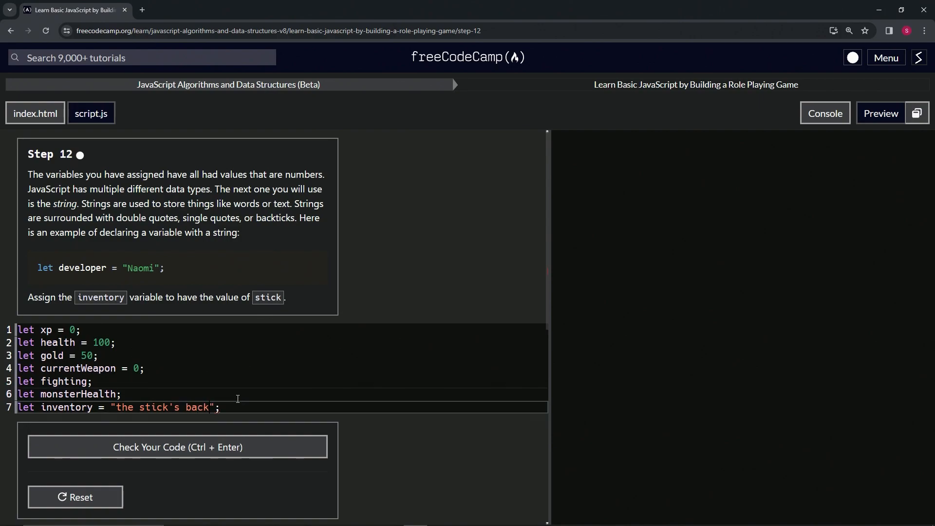
type("stick")
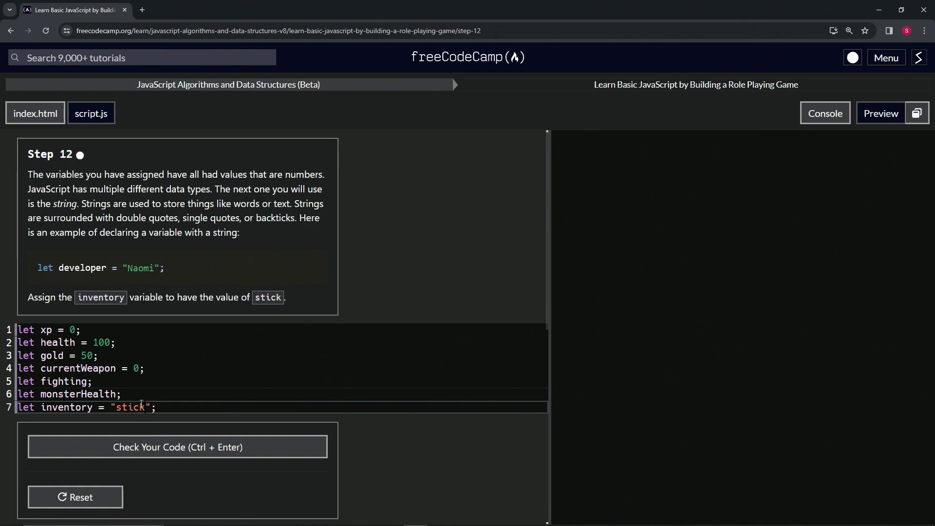
mouse_move(169, 395)
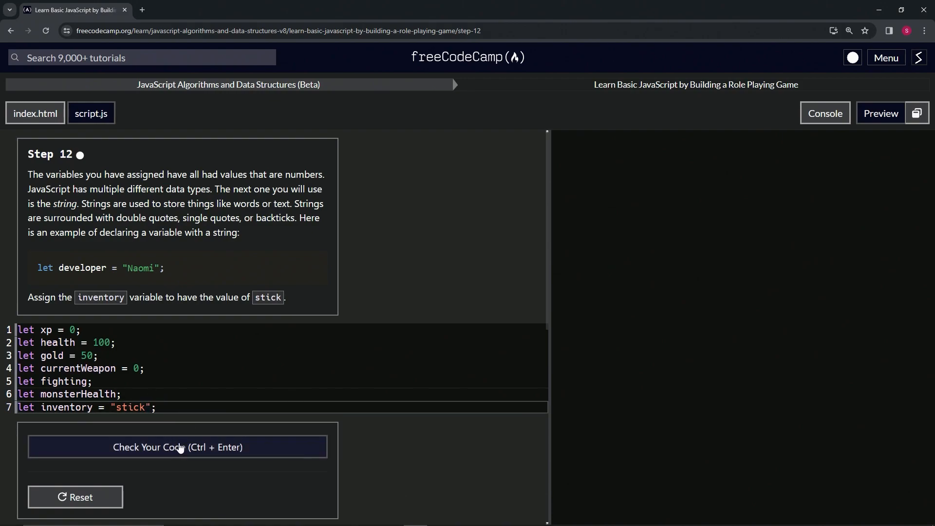
Step: Check the Step 12 code and submit it to advance to Step 13
left_click(178, 447)
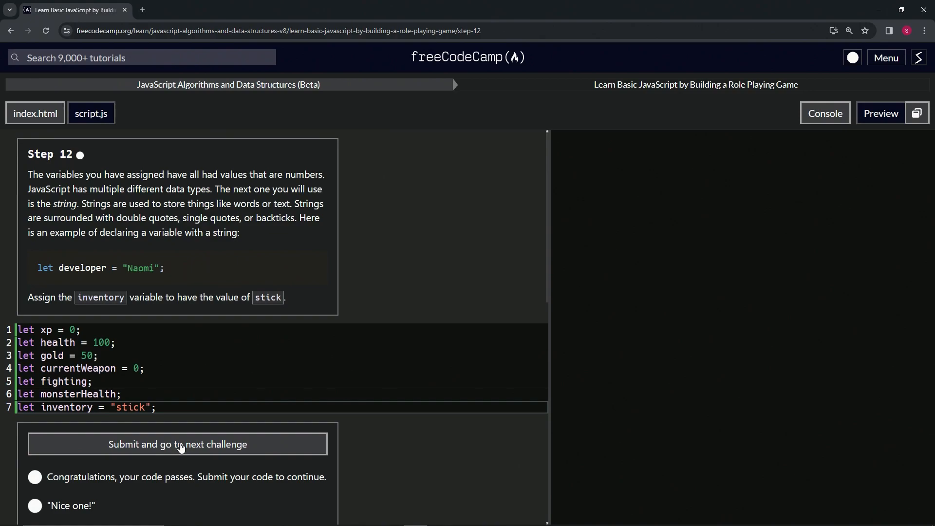
left_click(177, 444)
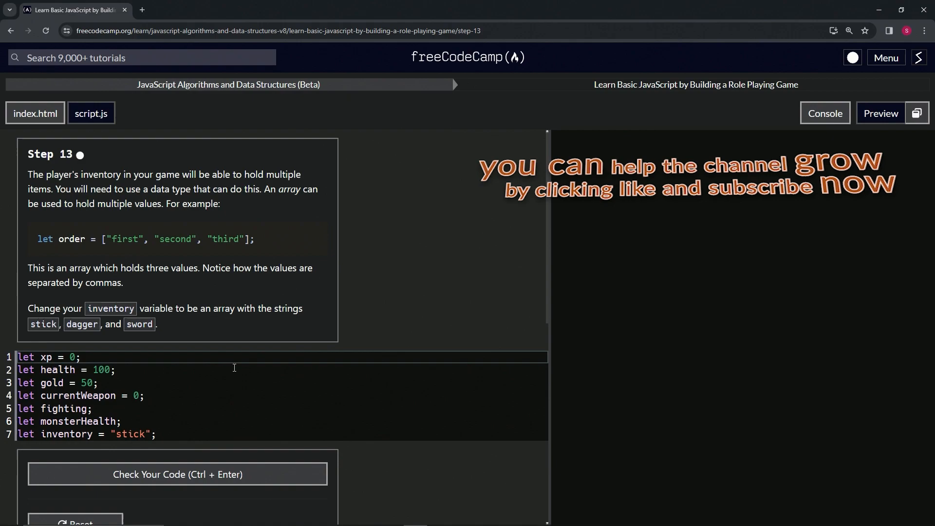
mouse_move(7, 160)
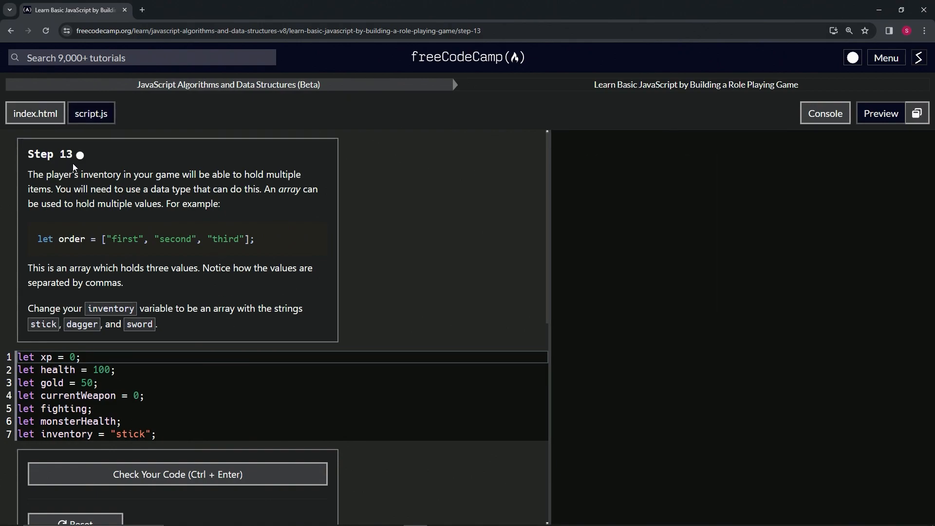
mouse_move(196, 161)
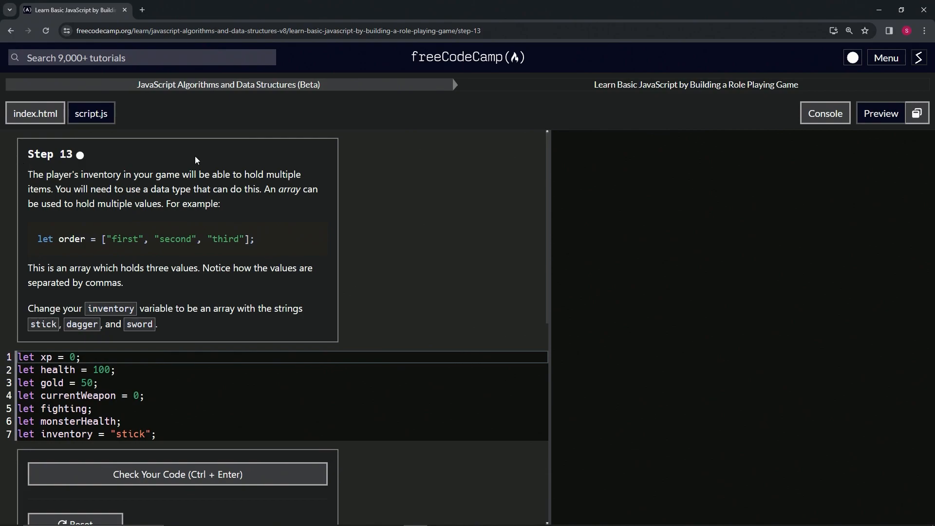
mouse_move(323, 152)
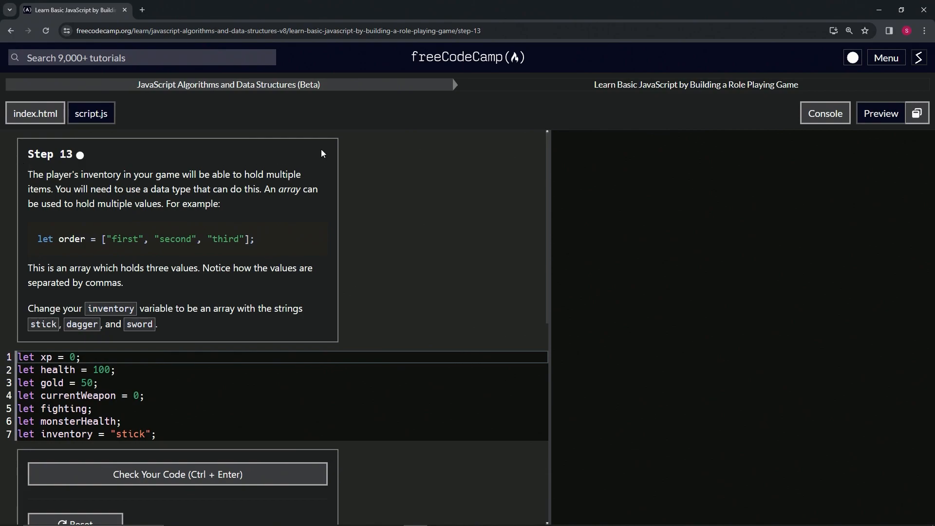